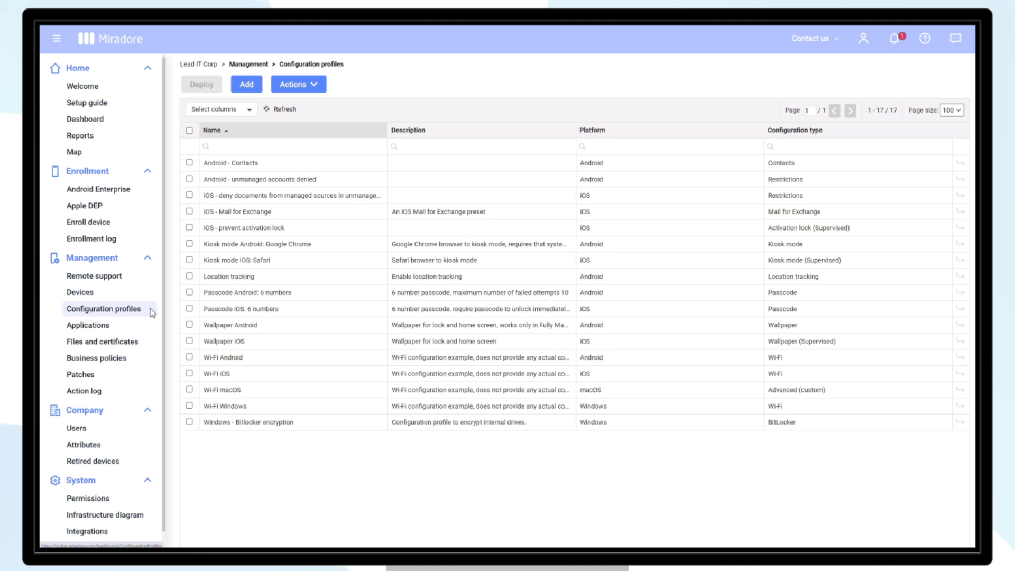
# Step: Add a new configuration profile for the macOS platform with Password as its type
pyautogui.click(246, 85)
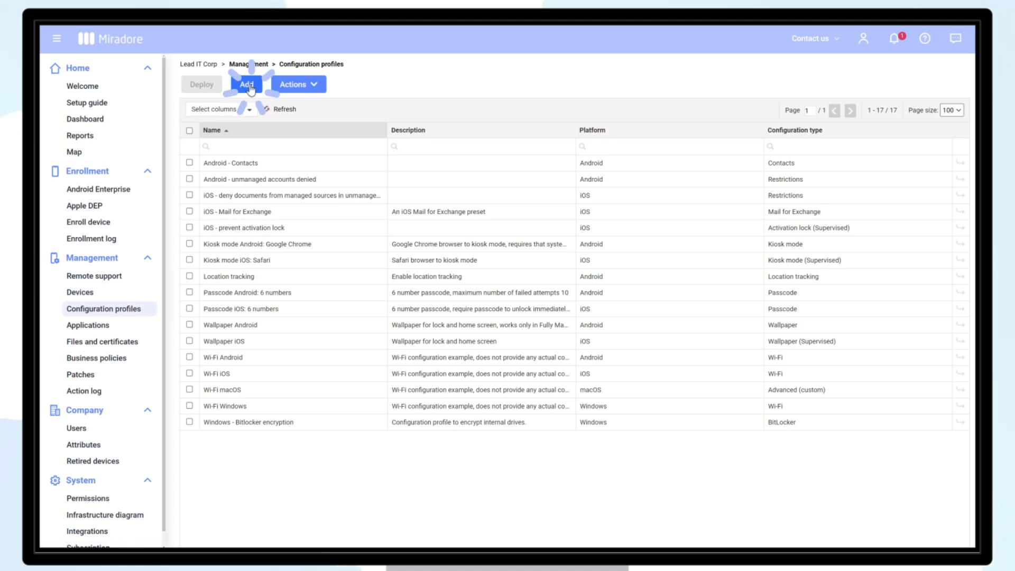
pyautogui.click(246, 84)
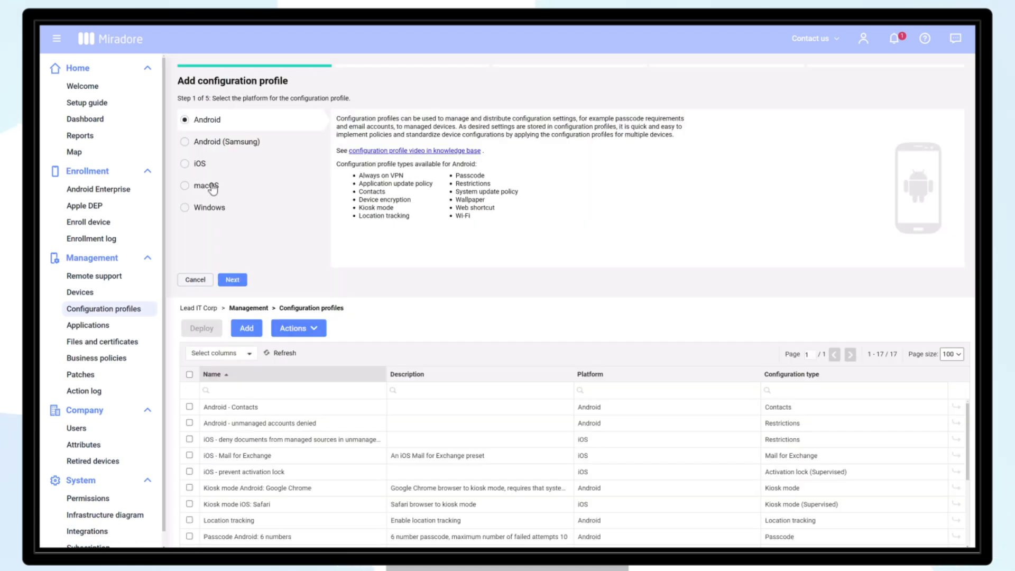
pyautogui.click(185, 185)
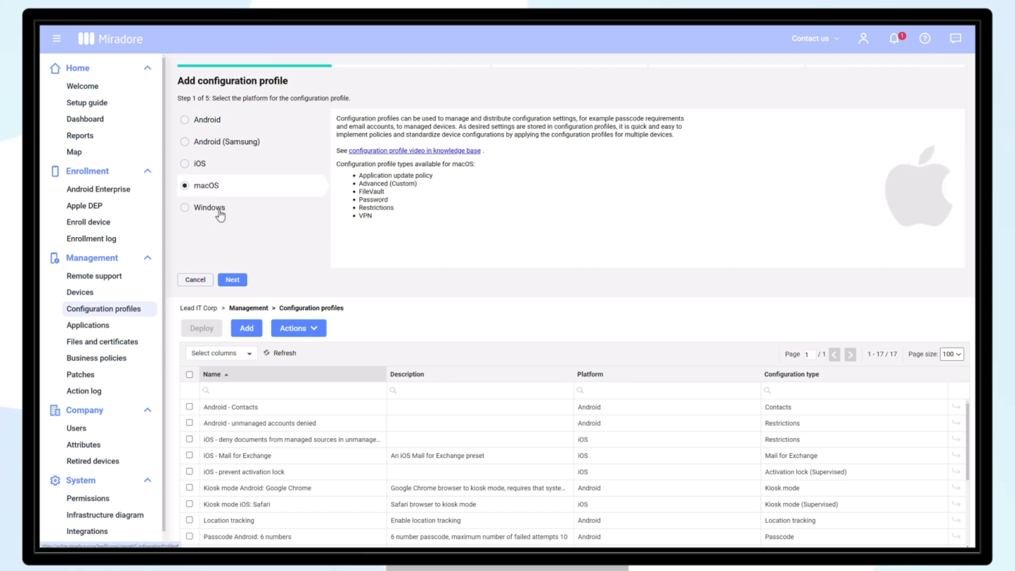
pyautogui.click(232, 279)
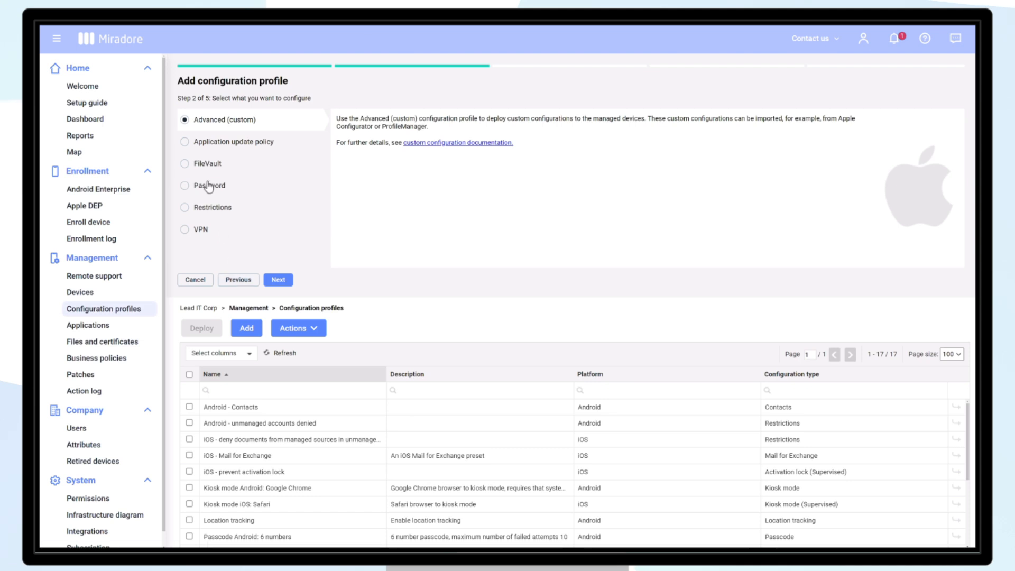
pyautogui.click(185, 185)
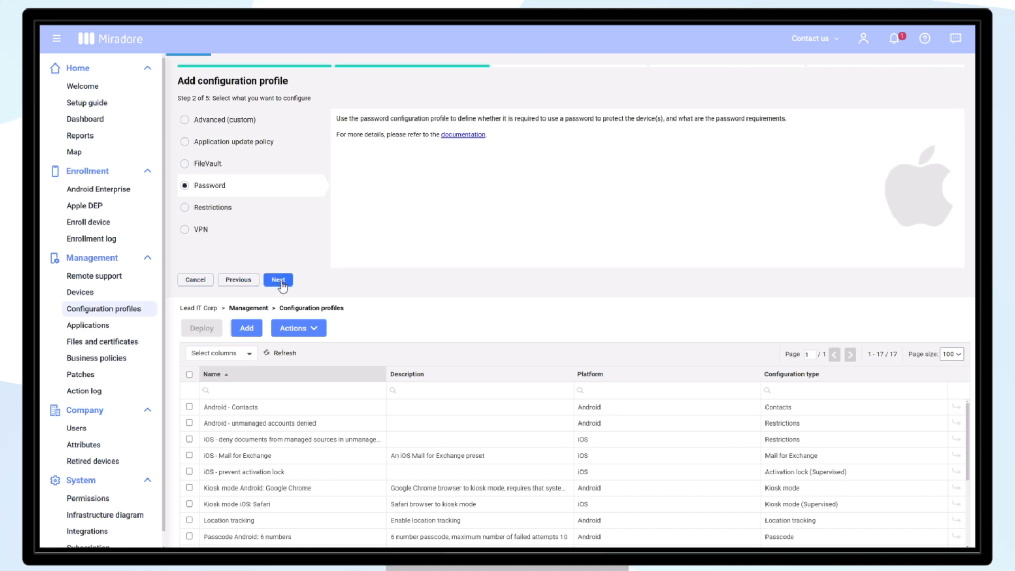
# Step: Allow simple values and require a 6-character minimum with at least one complex character
pyautogui.click(278, 279)
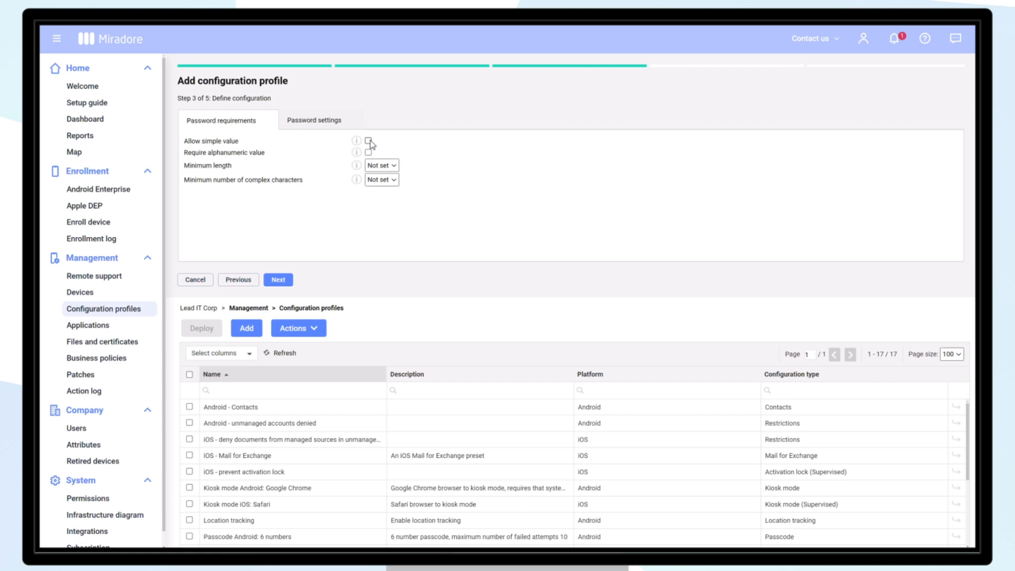
pyautogui.click(368, 140)
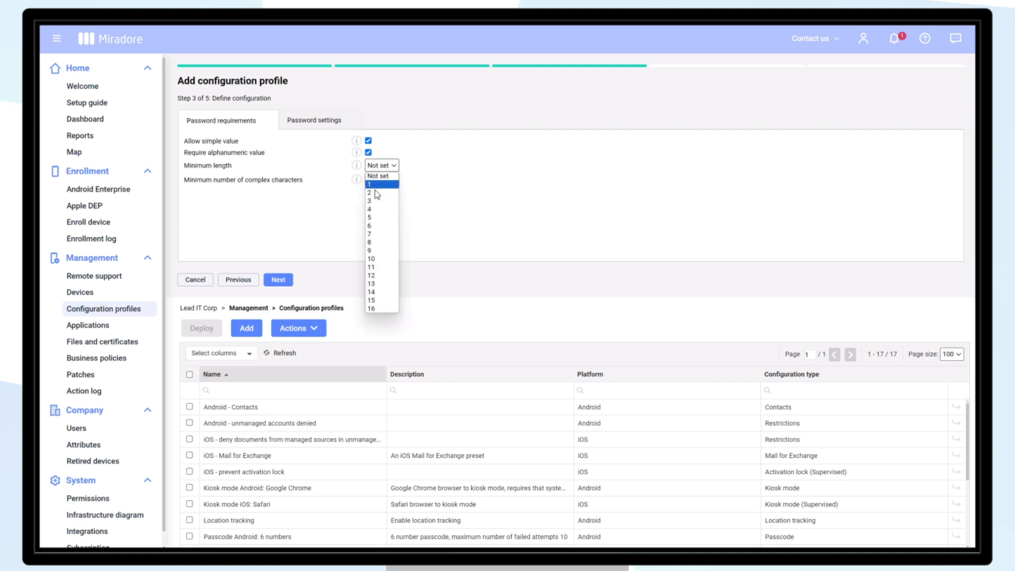
pyautogui.moveTo(375, 226)
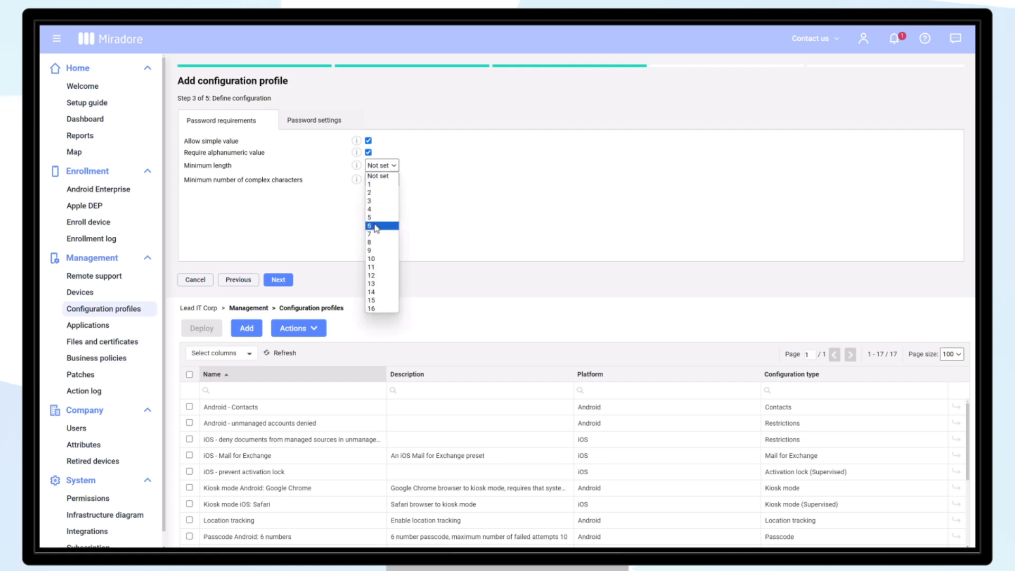
pyautogui.click(369, 226)
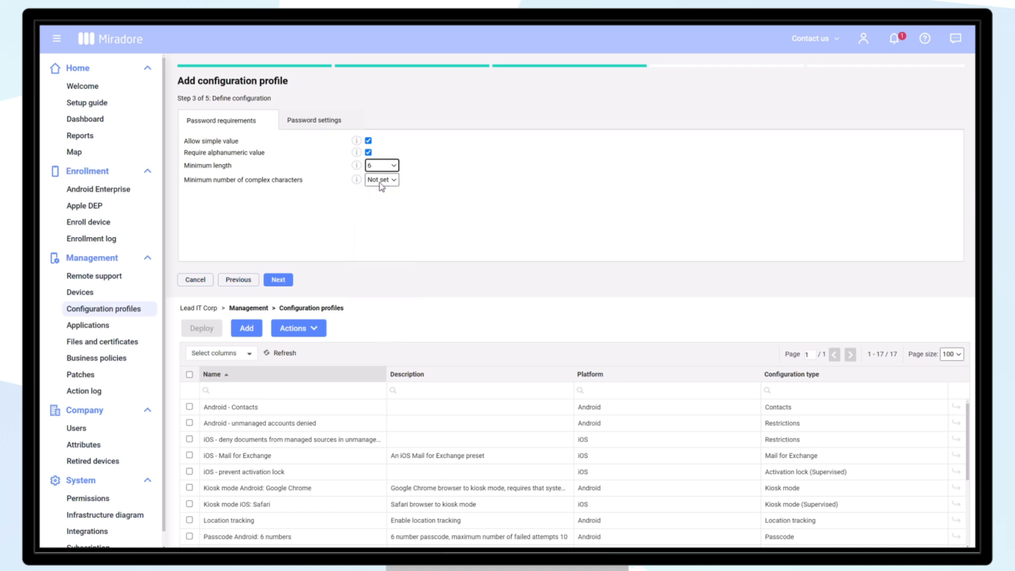
pyautogui.click(380, 179)
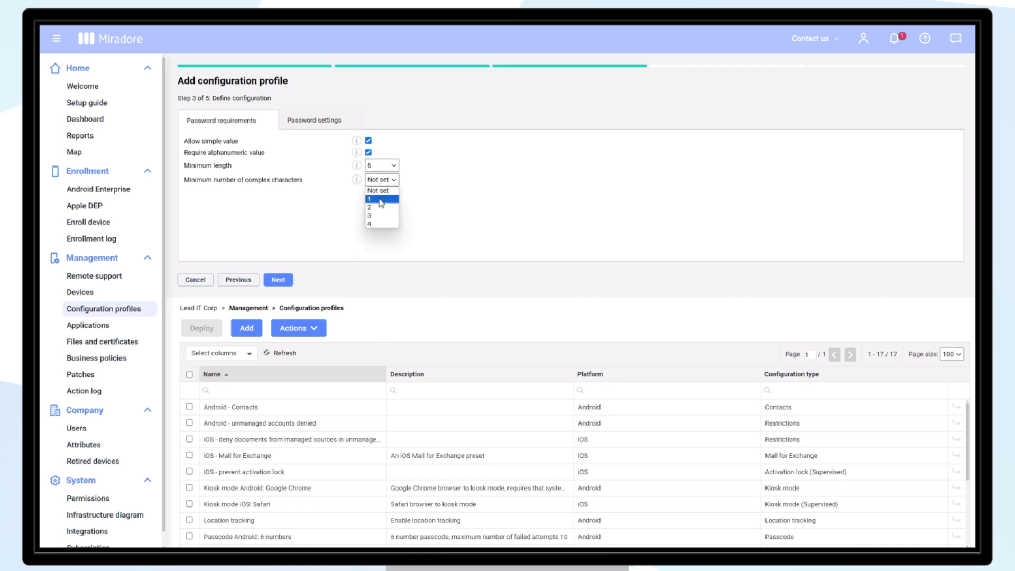
pyautogui.click(368, 200)
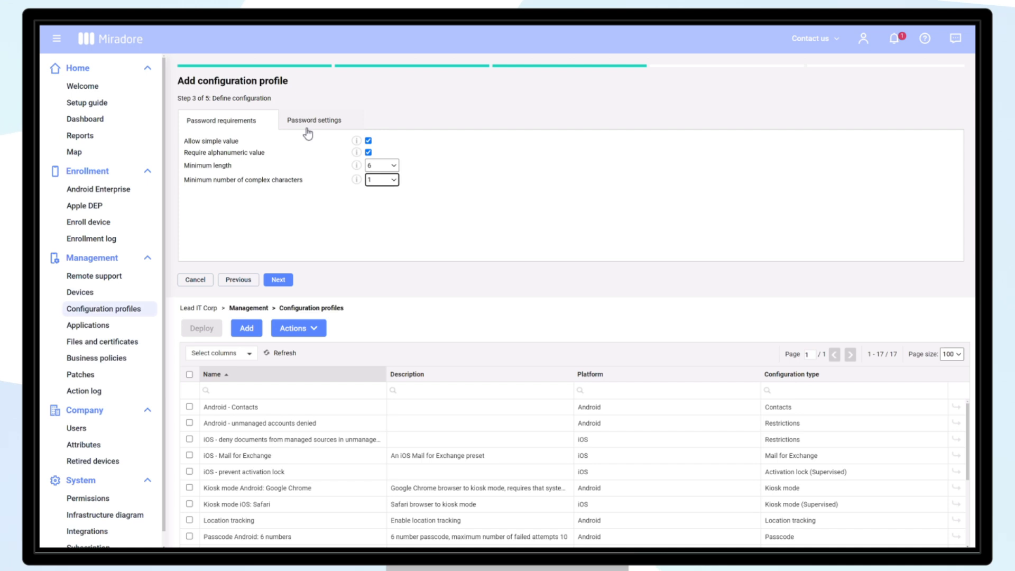
# Step: In the additional settings, force a password change at next login and continue to naming
pyautogui.click(314, 119)
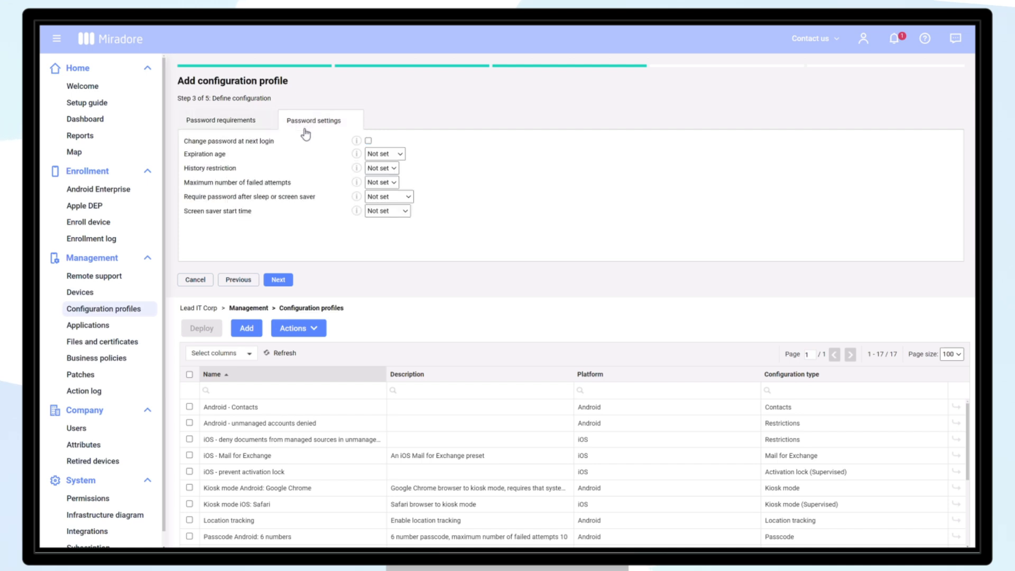
pyautogui.click(368, 140)
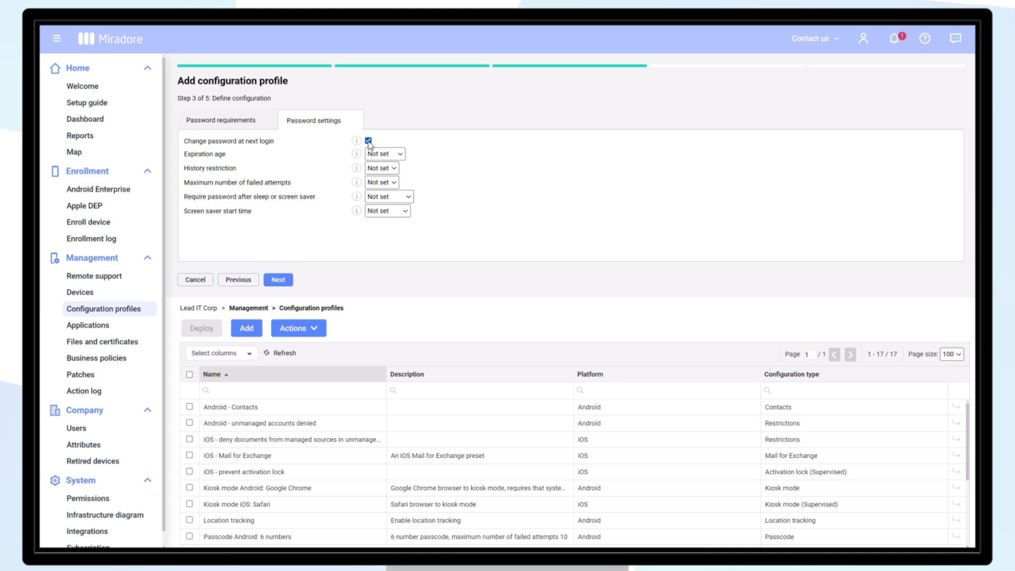
pyautogui.click(279, 279)
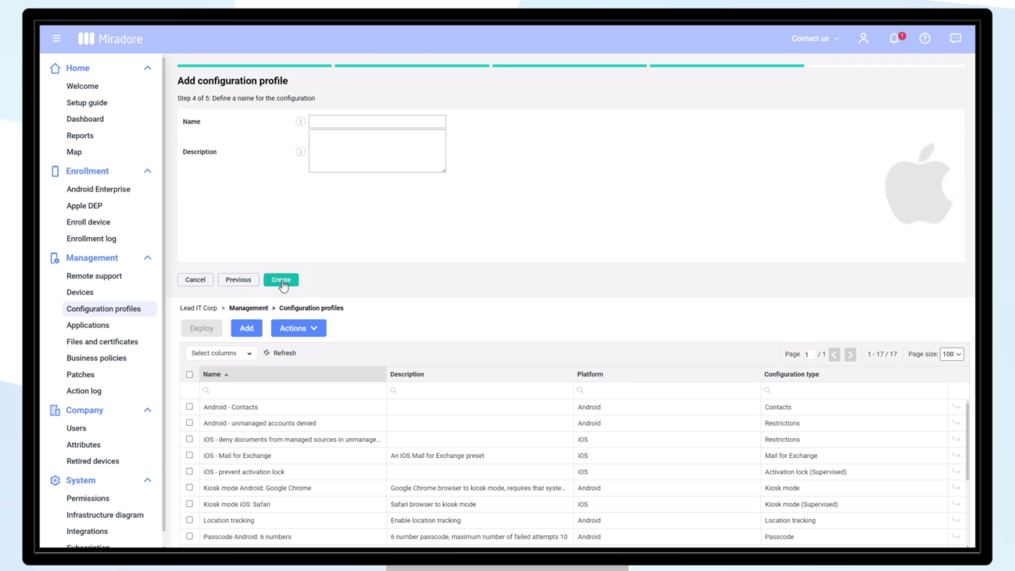
# Step: Name the profile 'macOS - Password requirements' with a minimum-requirements description and create it
pyautogui.write('macOS - Password')
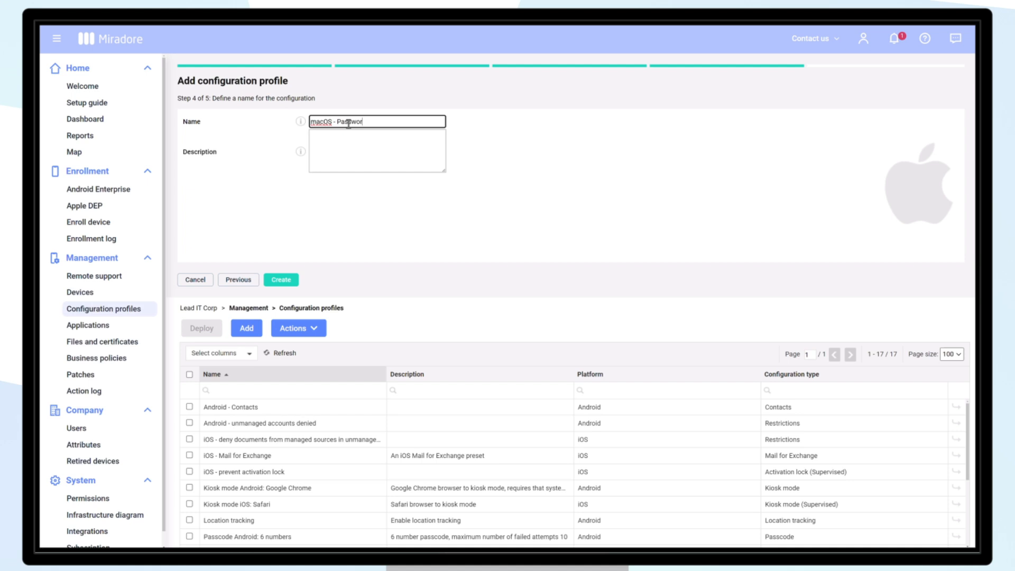
pyautogui.write('Minimum')
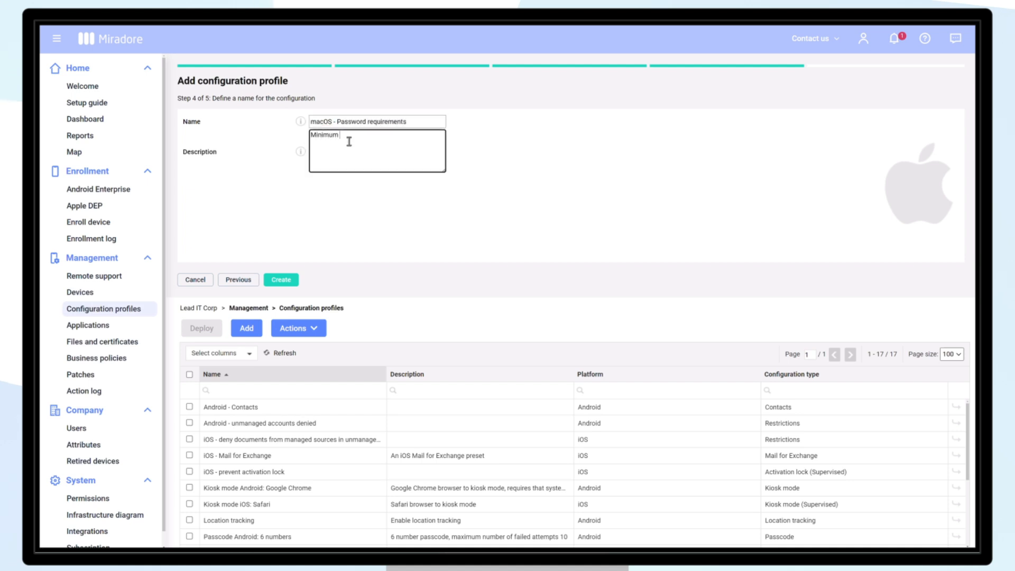
pyautogui.write('password requirements for macOS device passwords.')
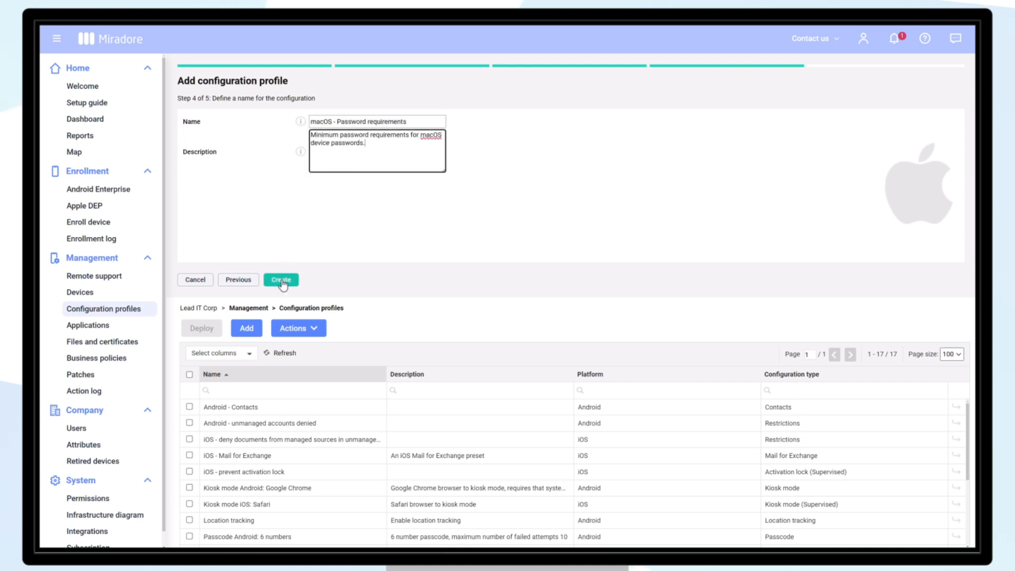
pyautogui.click(280, 279)
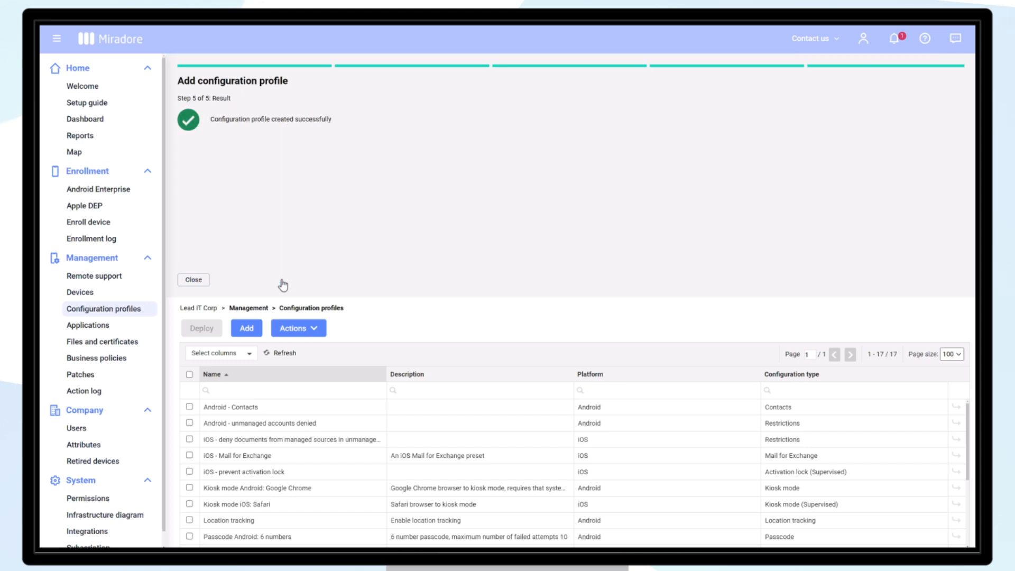
pyautogui.moveTo(193, 279)
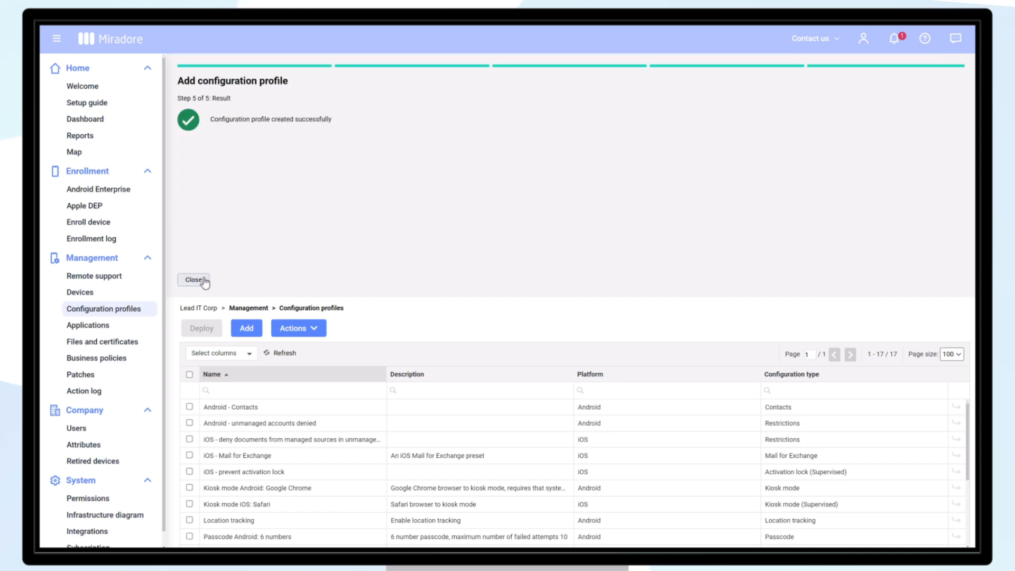
pyautogui.click(192, 279)
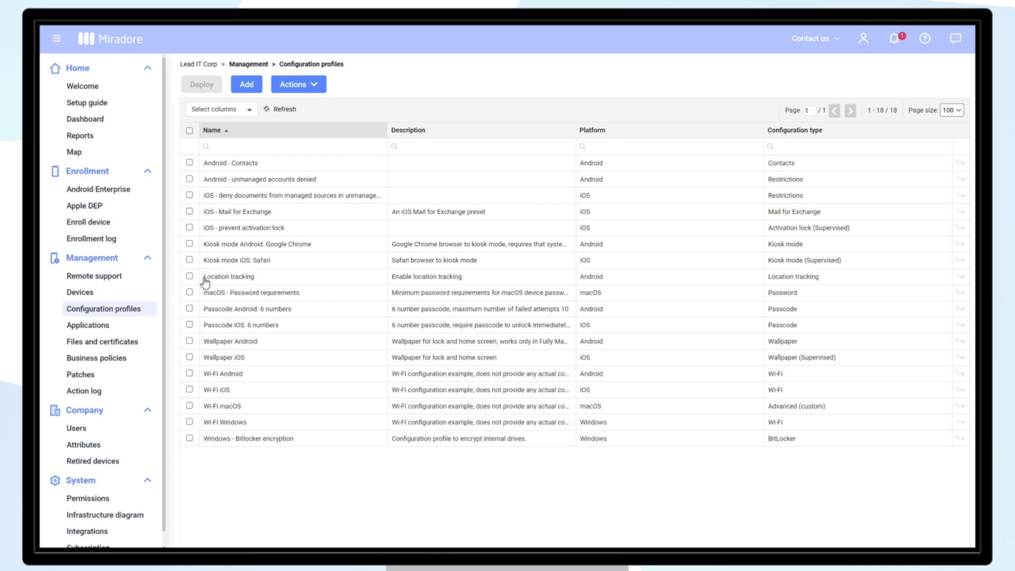
# Step: Select the macOS - Password requirements profile in the list and start its deployment
pyautogui.click(250, 292)
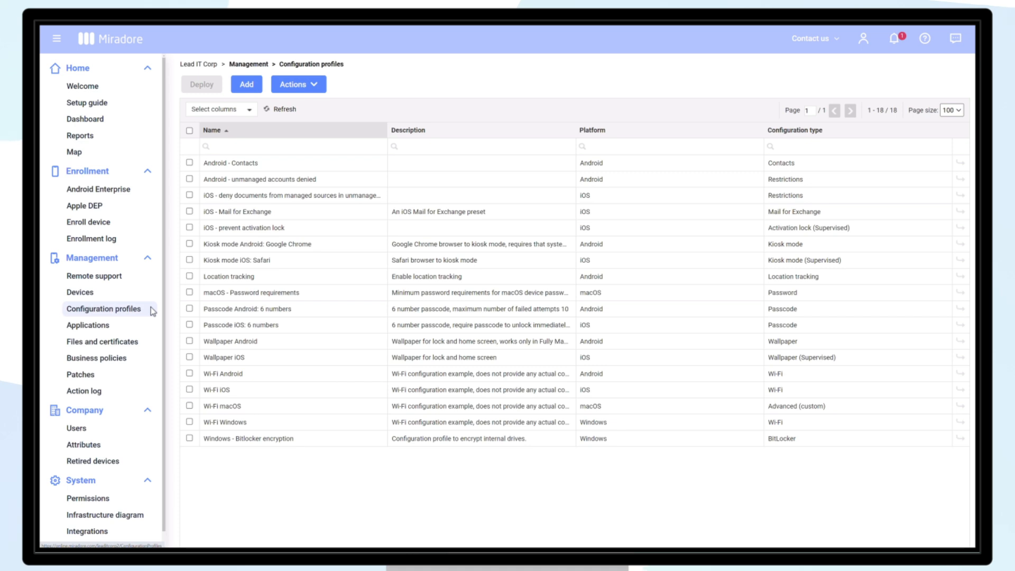
pyautogui.click(189, 291)
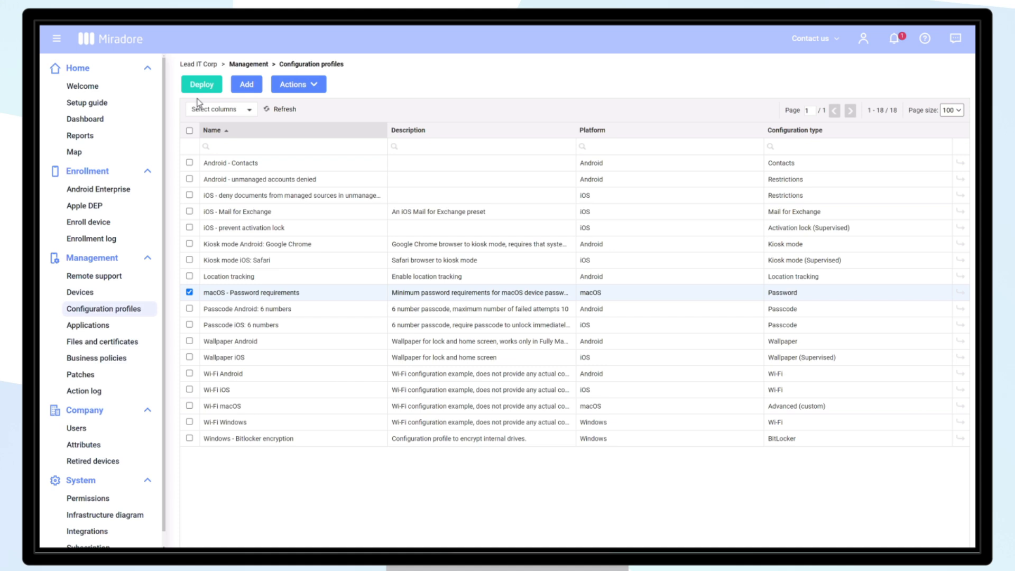
pyautogui.click(201, 84)
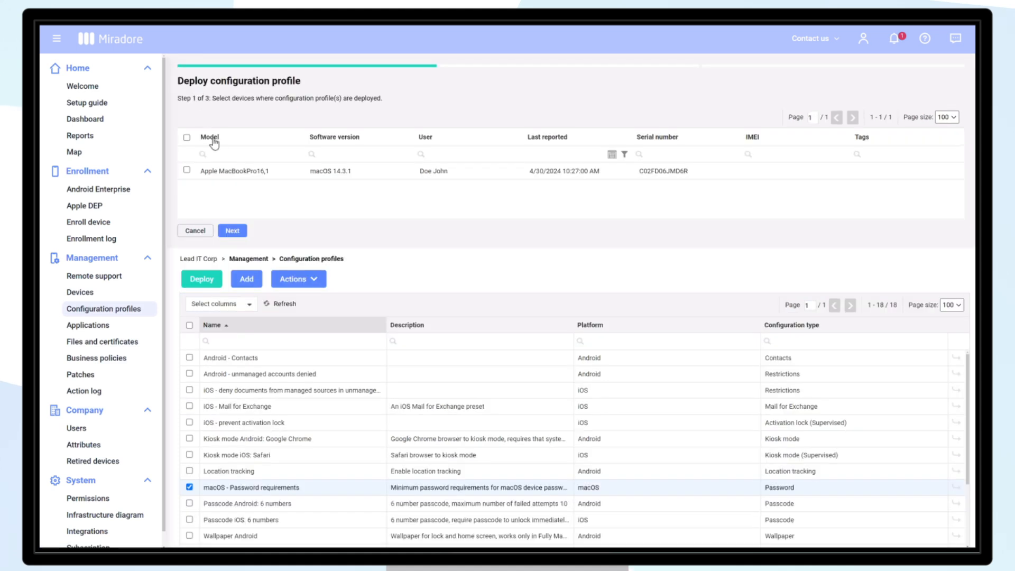
# Step: Target the Apple MacBookPro16,1, confirm, and deploy the profile to it
pyautogui.click(187, 137)
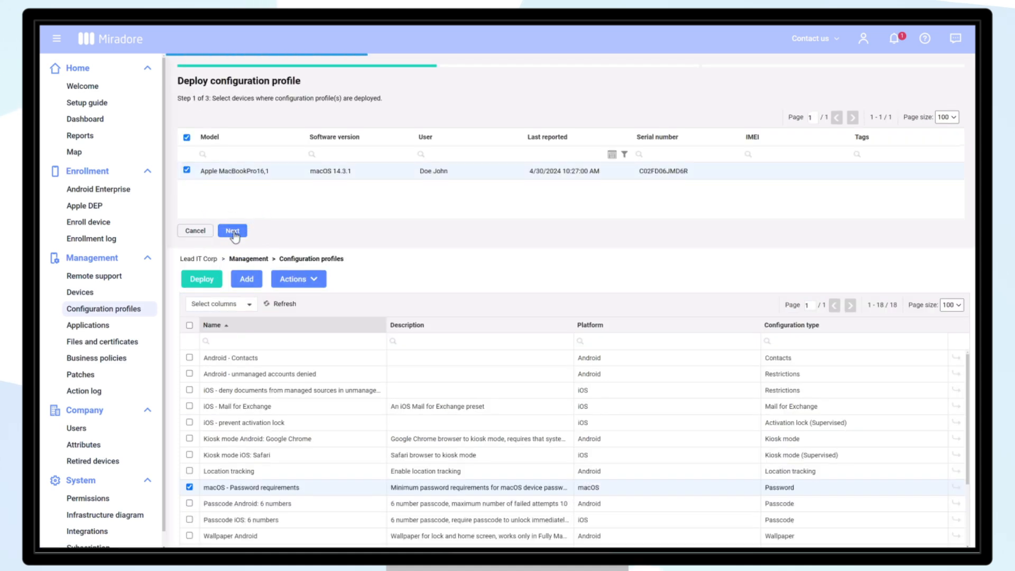
pyautogui.click(231, 231)
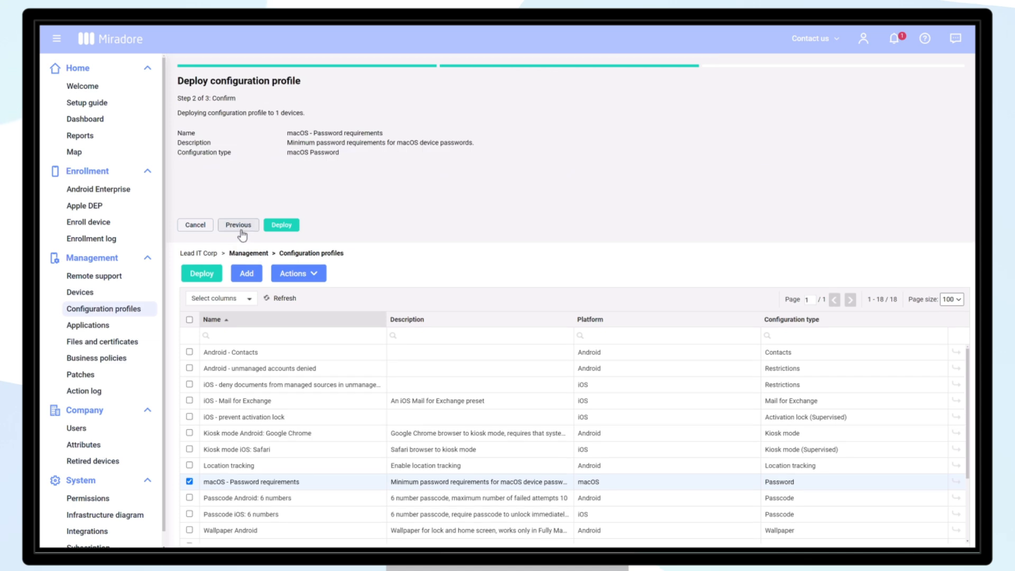
pyautogui.click(195, 224)
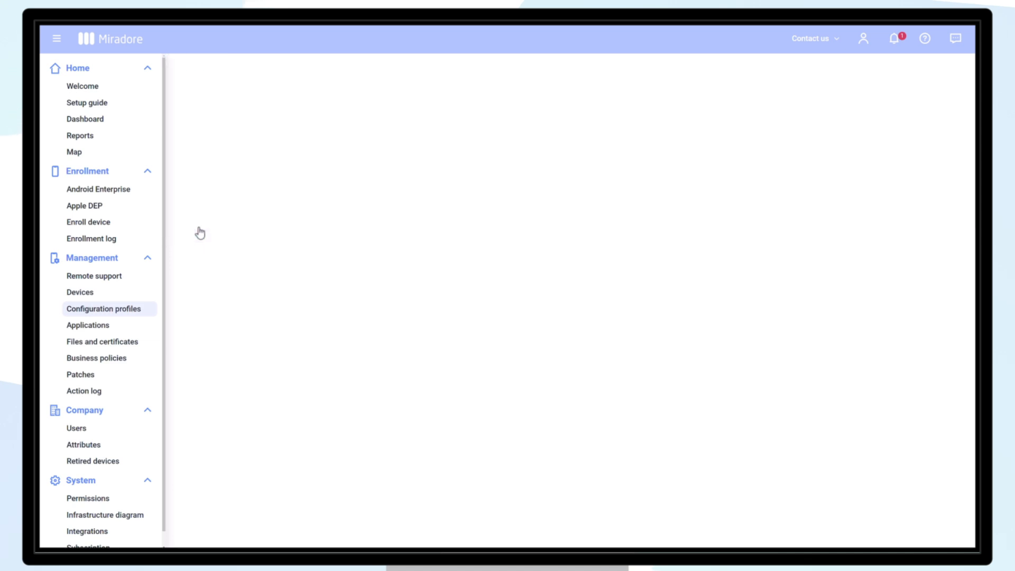
pyautogui.click(103, 308)
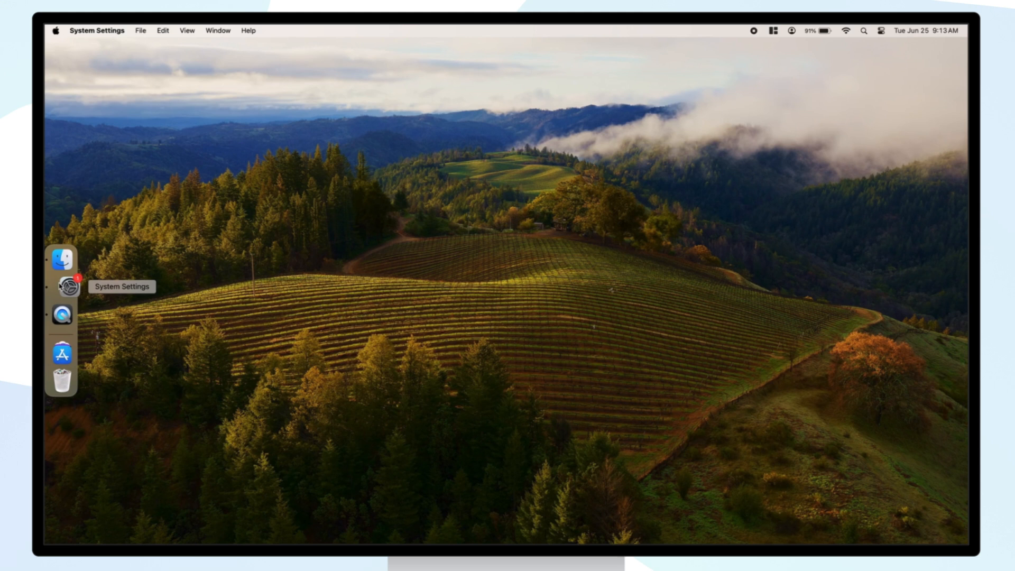
# Step: From System Settings' Touch ID & Password pane, start changing the login password
pyautogui.click(67, 286)
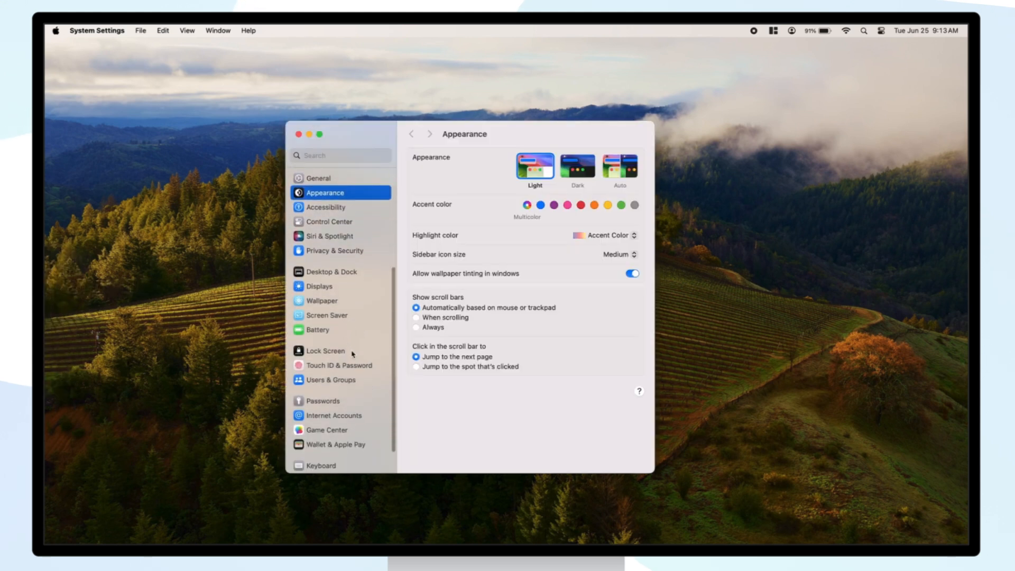
pyautogui.click(339, 365)
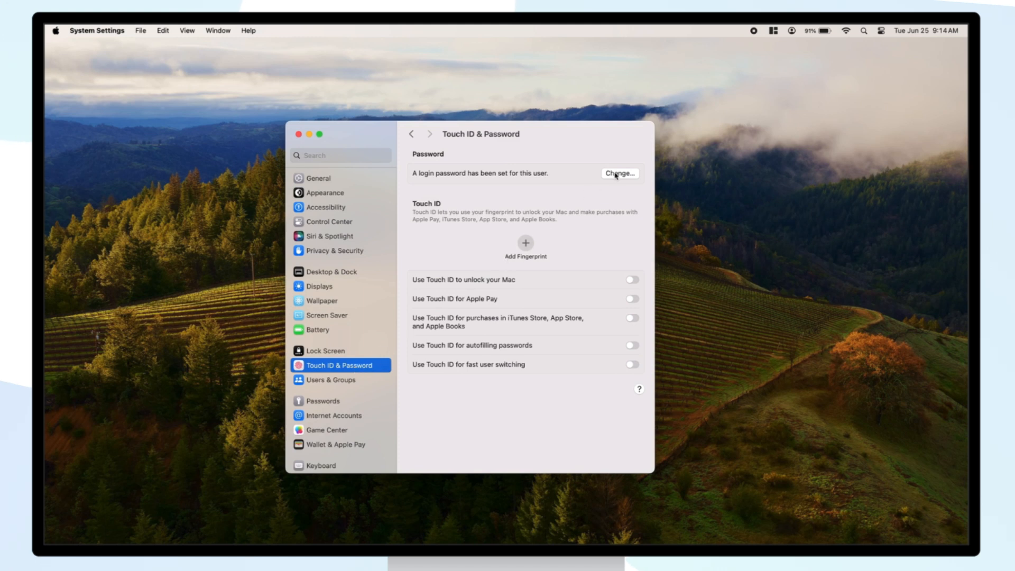
pyautogui.click(619, 173)
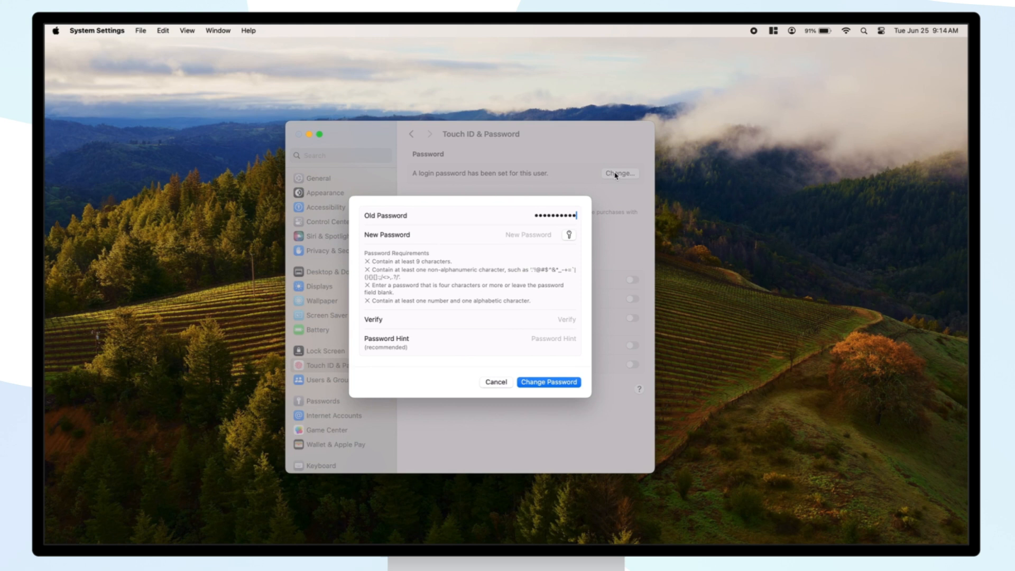
# Step: Enter the old password and a short new one, and submit it to get the requirements rejection
pyautogui.write('••••')
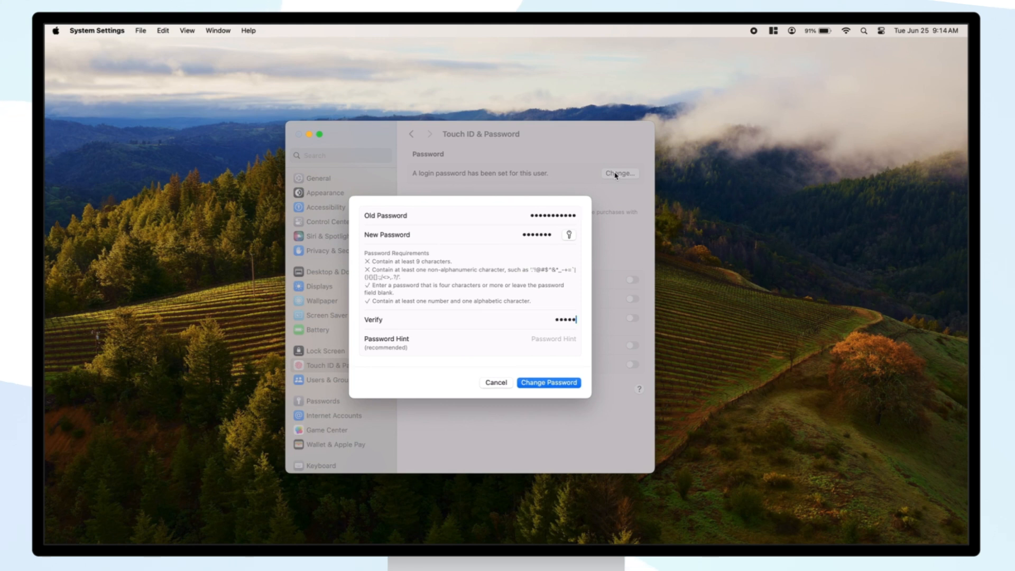
pyautogui.write('••')
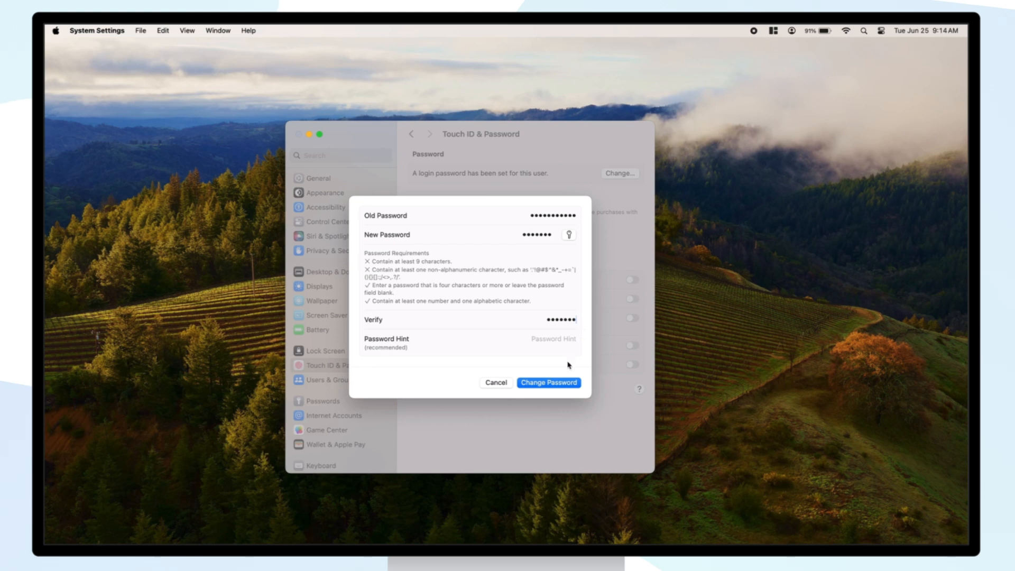
pyautogui.click(549, 382)
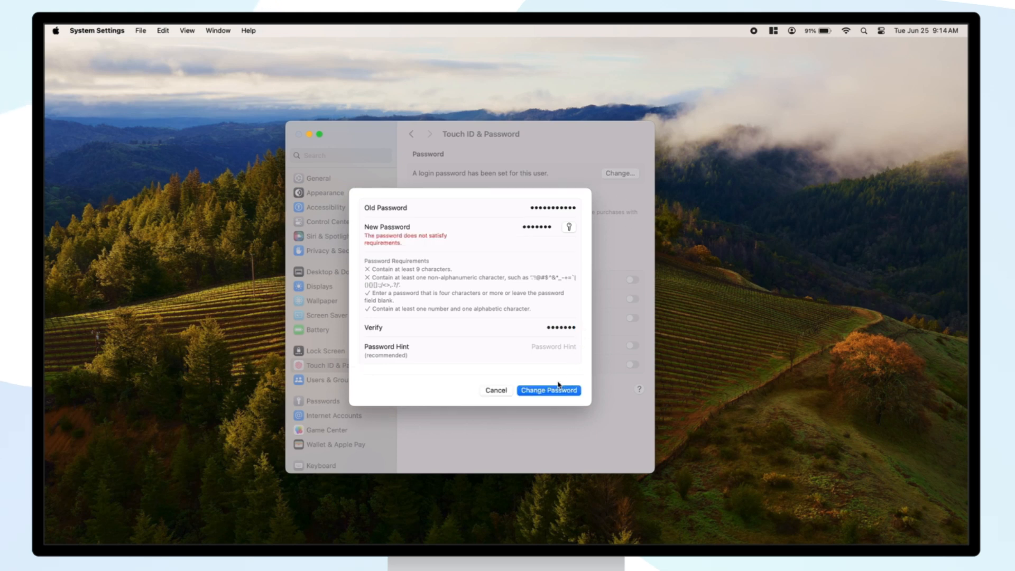